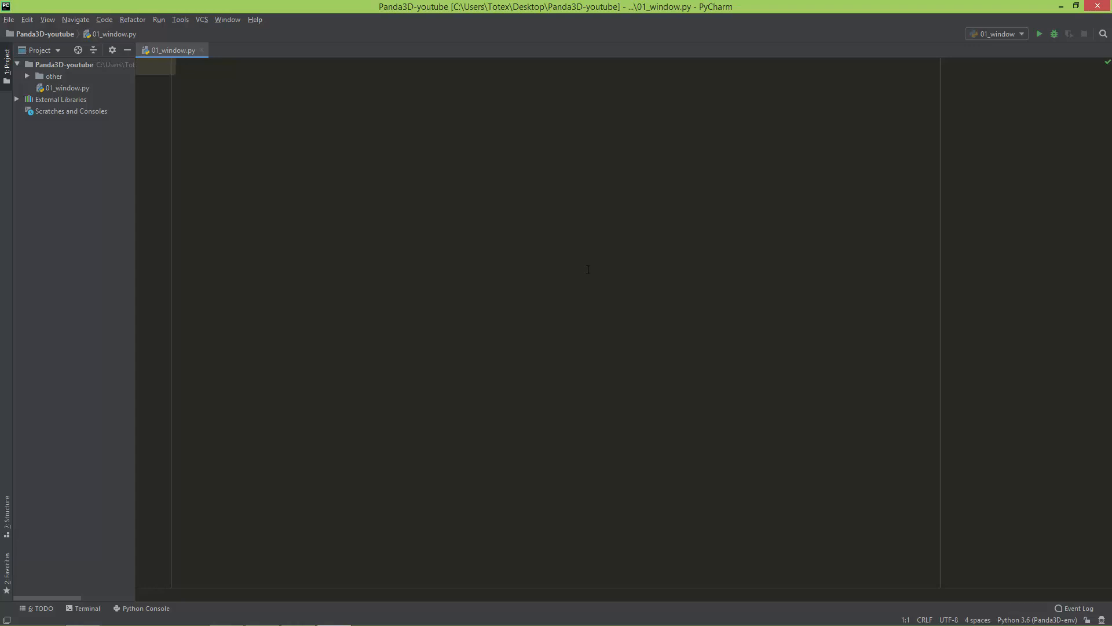
{"action": "mouse_move", "coordinate": [157, 60]}
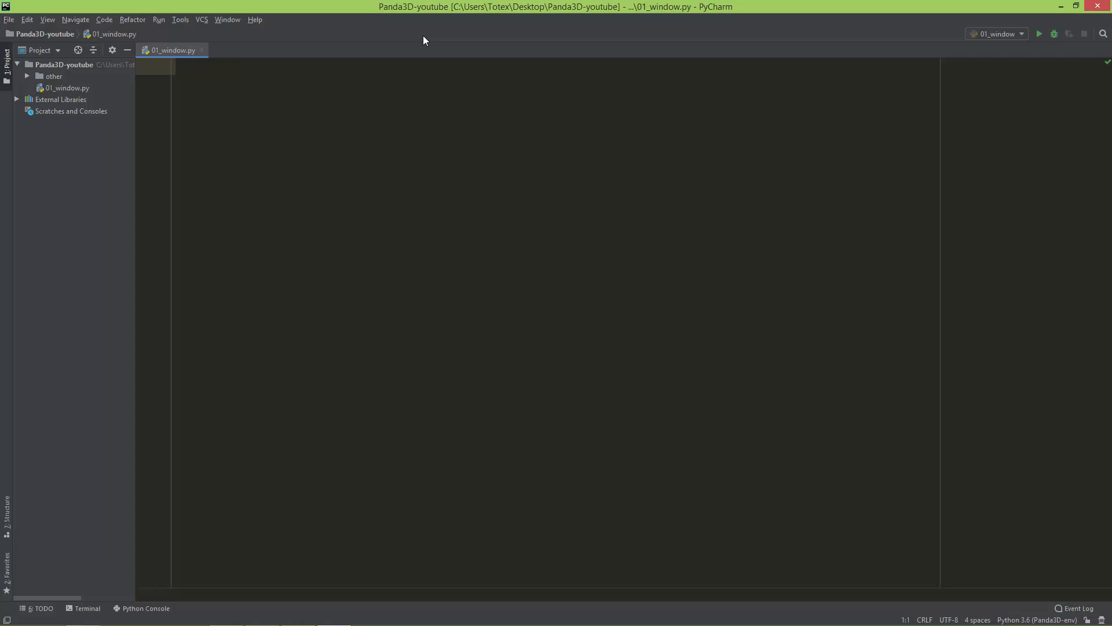
- Write line 1: 'from direct.showbase.ShowBase import ShowBase', accepting autocompletions along the way
{"action": "type", "text": "from dir"}
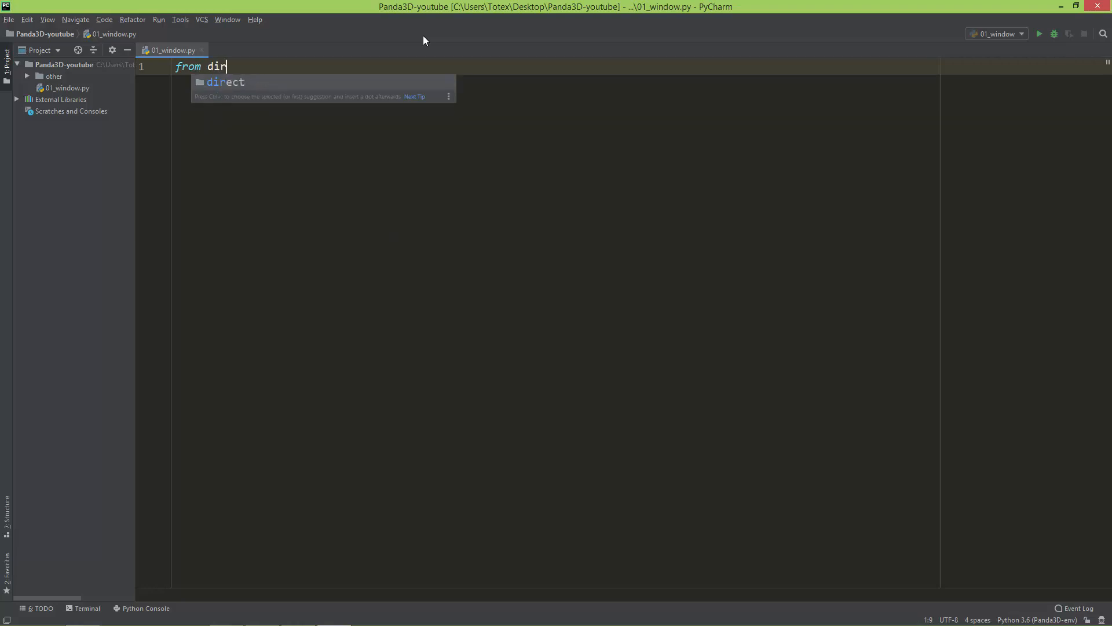
{"action": "type", "text": "."}
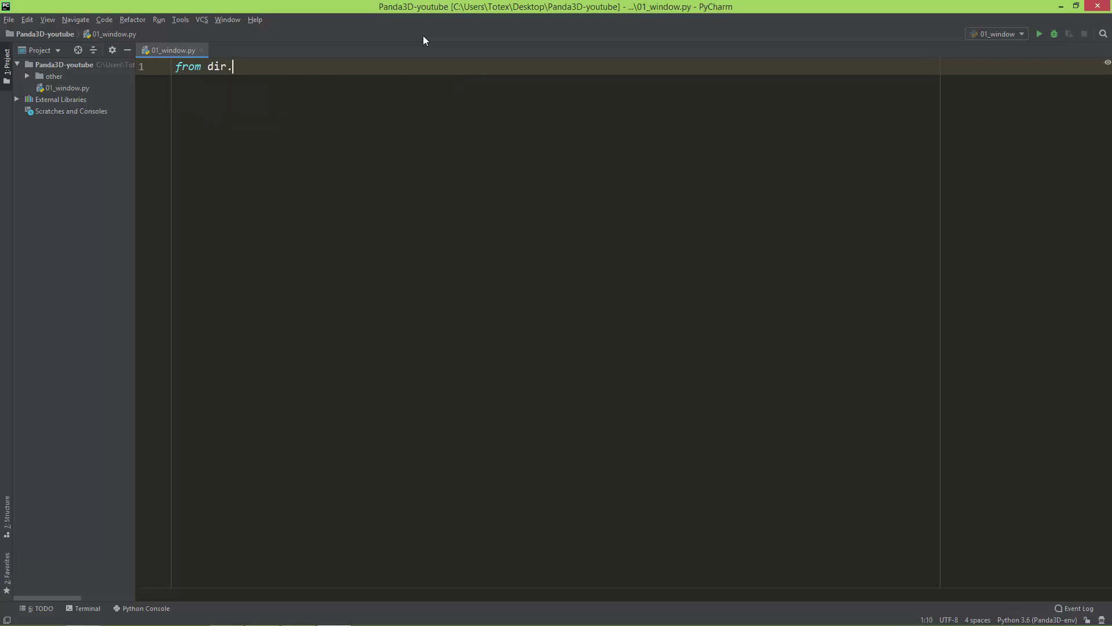
{"action": "key", "text": "Backspace"}
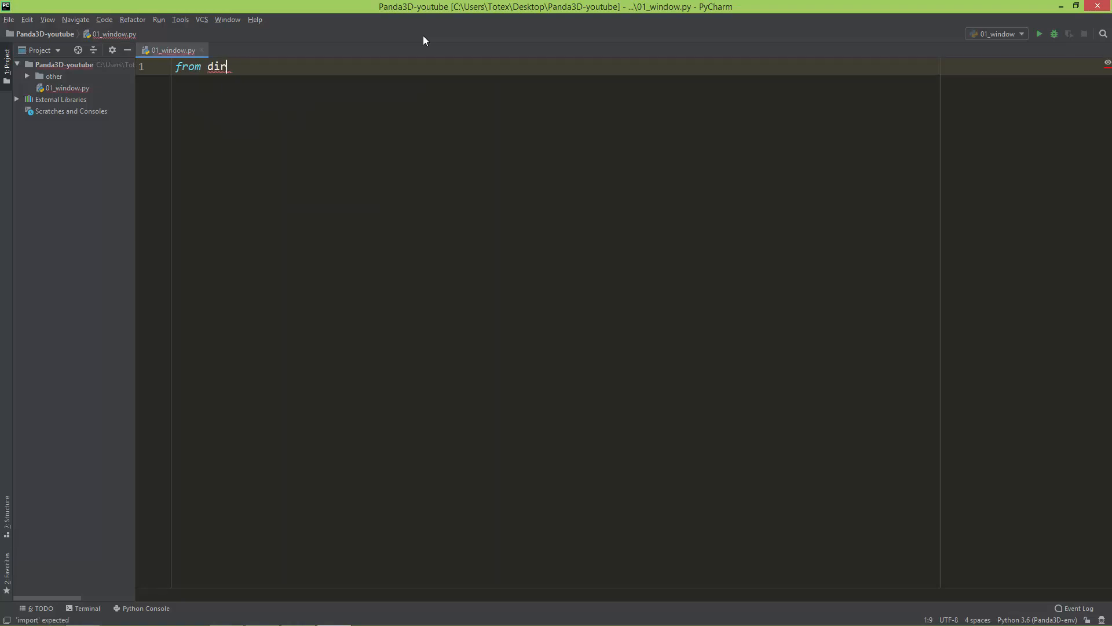
{"action": "type", "text": "ec"}
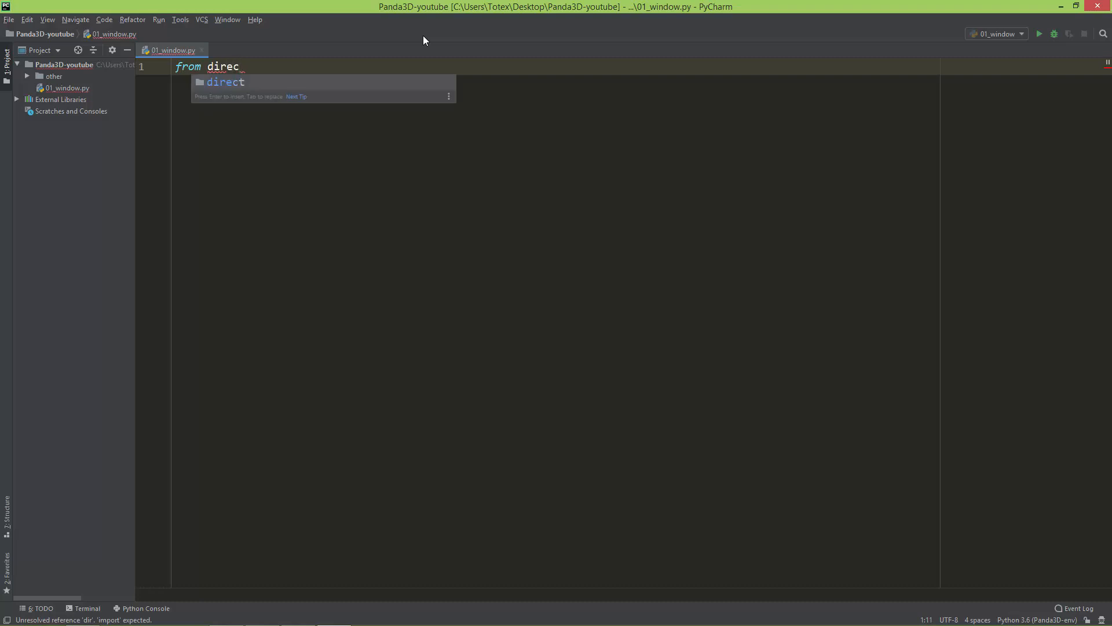
{"action": "type", "text": "t.showbase."}
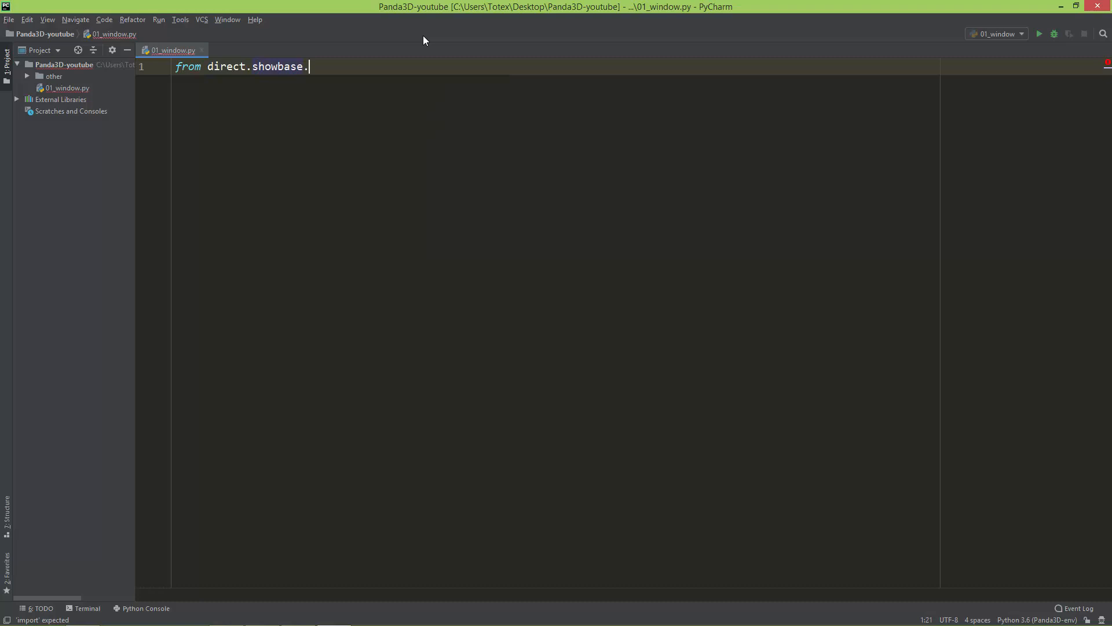
{"action": "type", "text": "ShowBase import"}
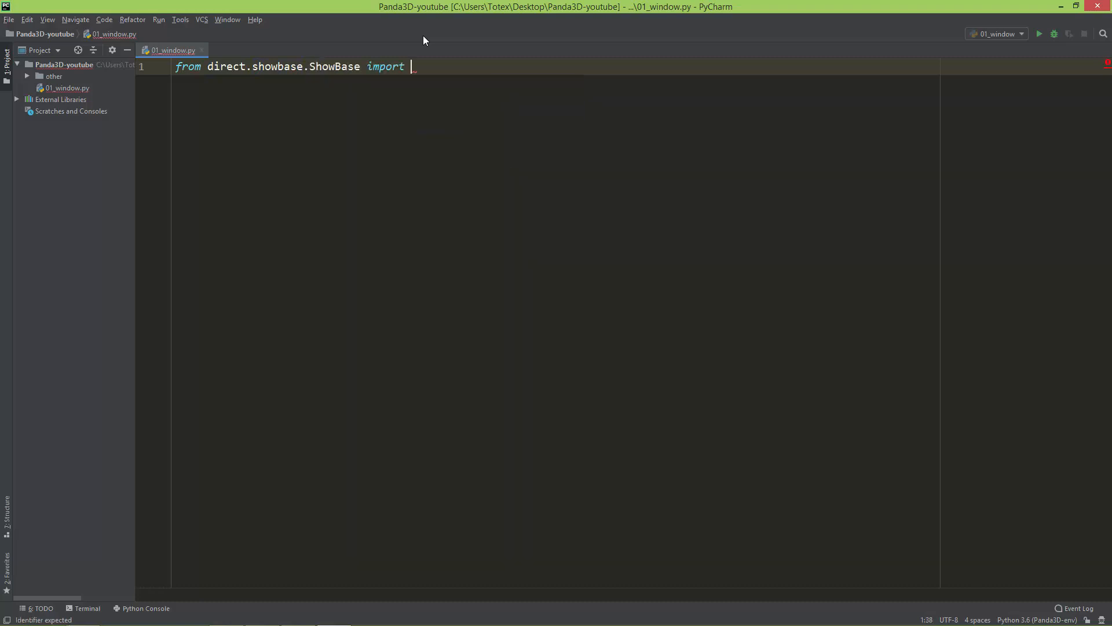
{"action": "type", "text": "ShowBa"}
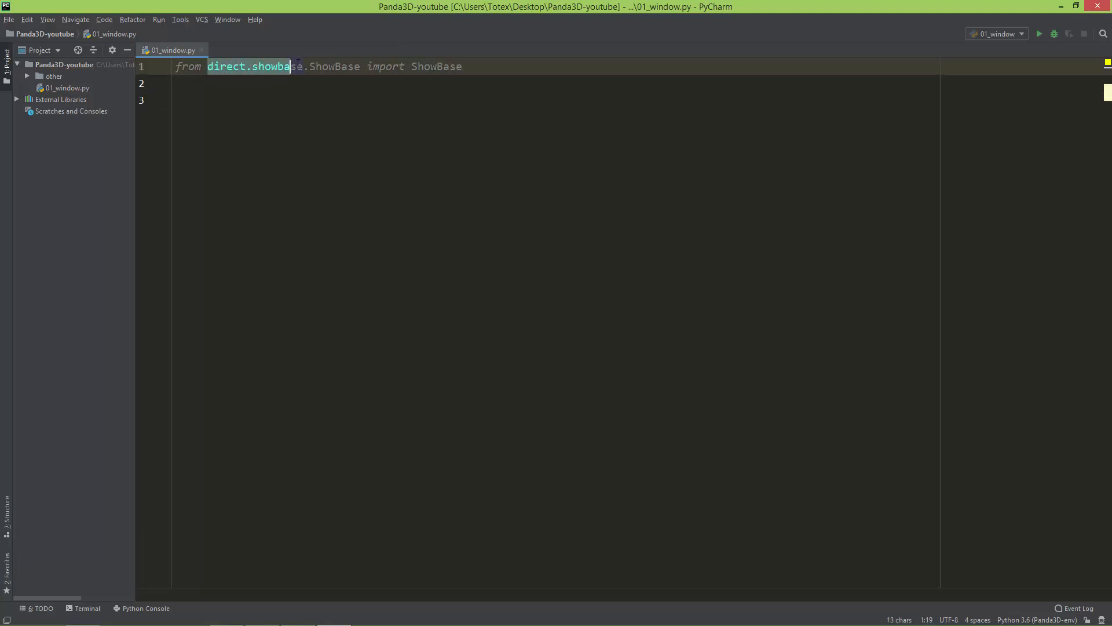
{"action": "type", "text": "se"}
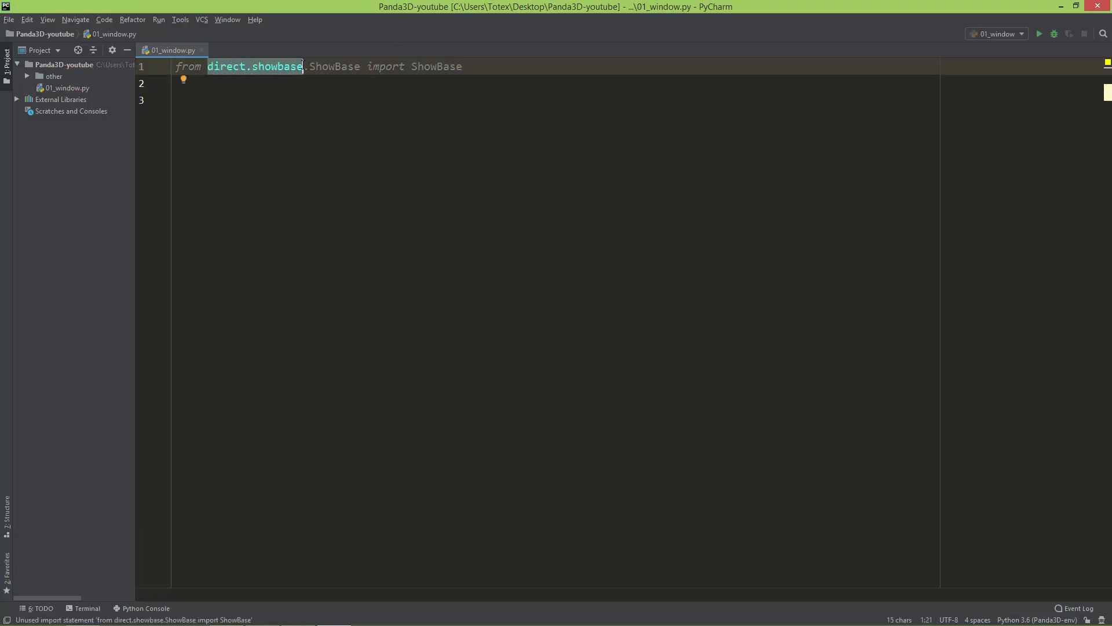
{"action": "type", "text": ".Show"}
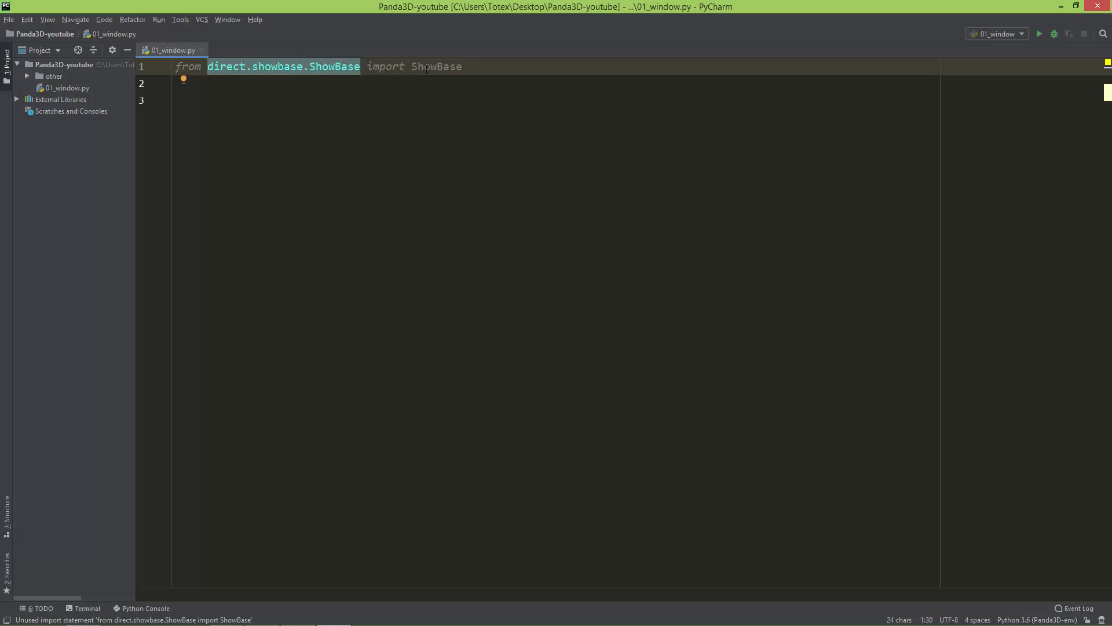
- Add 'ShowBase().run()' on line 2 to start a ShowBase instance
{"action": "double_click", "coordinate": [436, 66]}
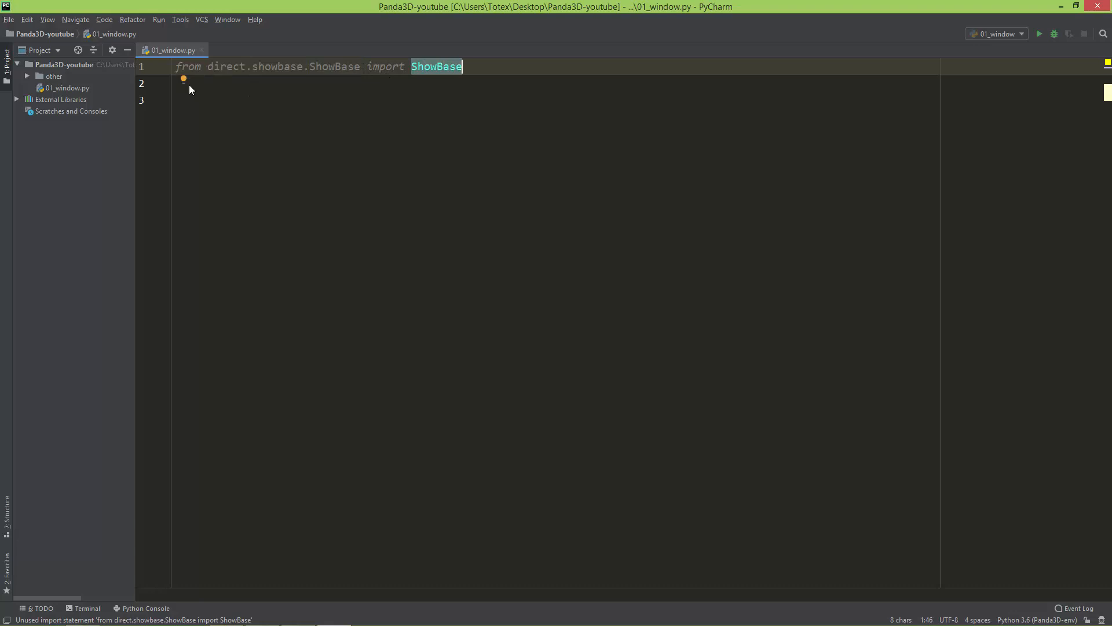
{"action": "left_click", "coordinate": [188, 84]}
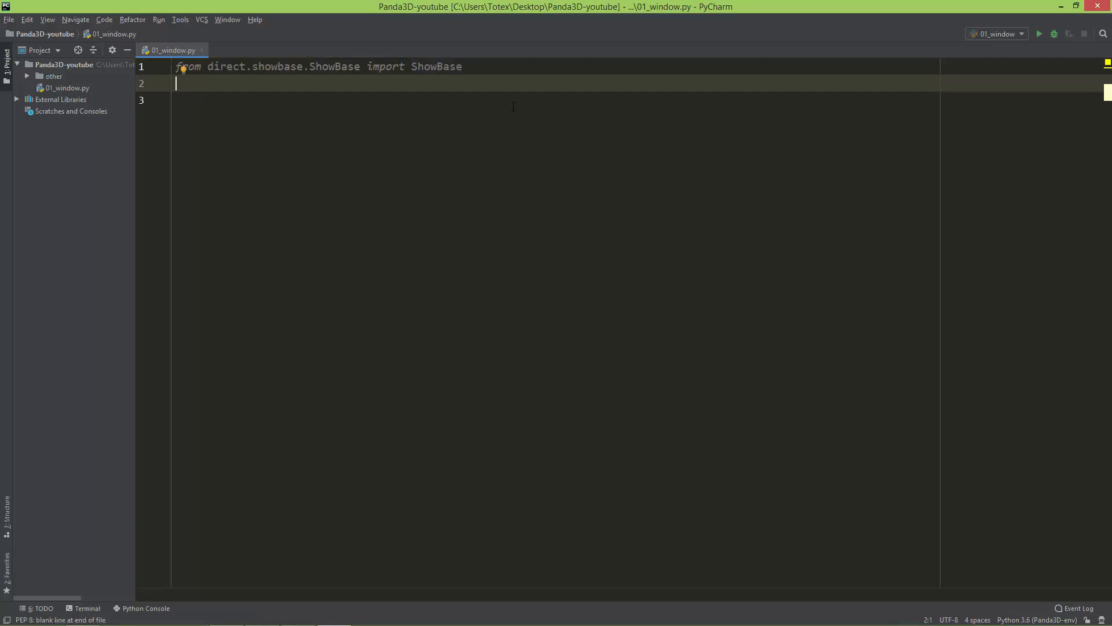
{"action": "type", "text": "ShowBase"}
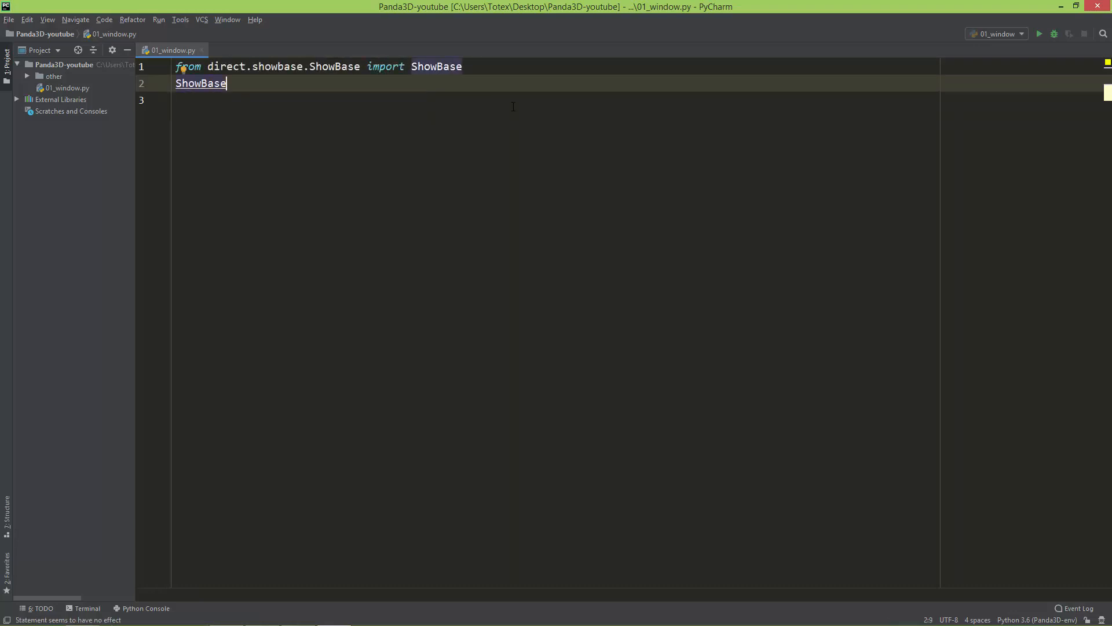
{"action": "type", "text": "().r"}
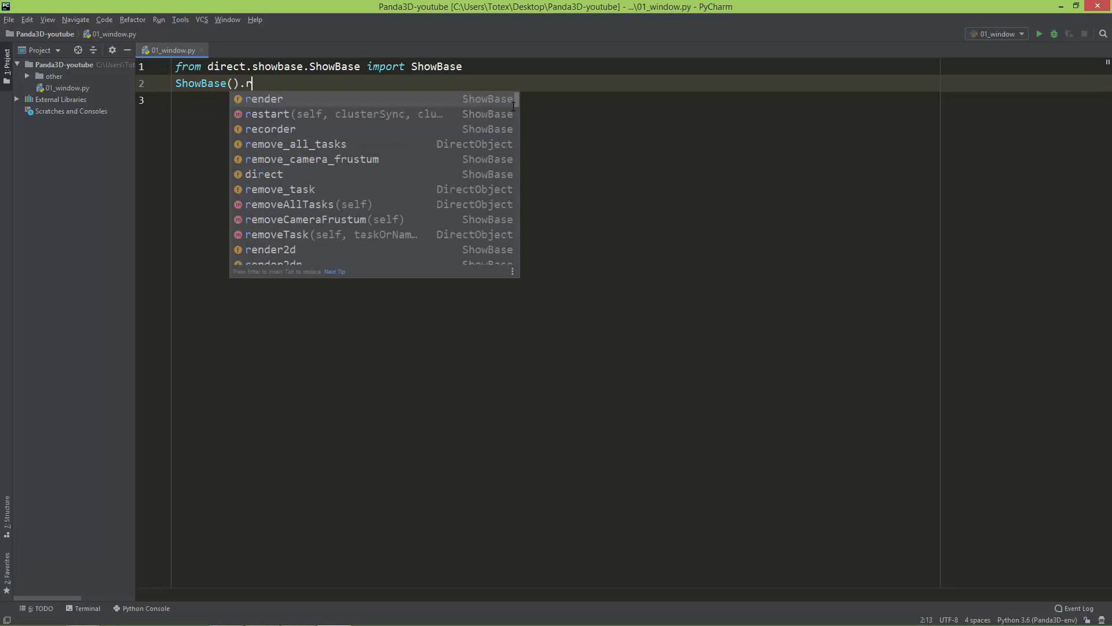
{"action": "type", "text": "un()"}
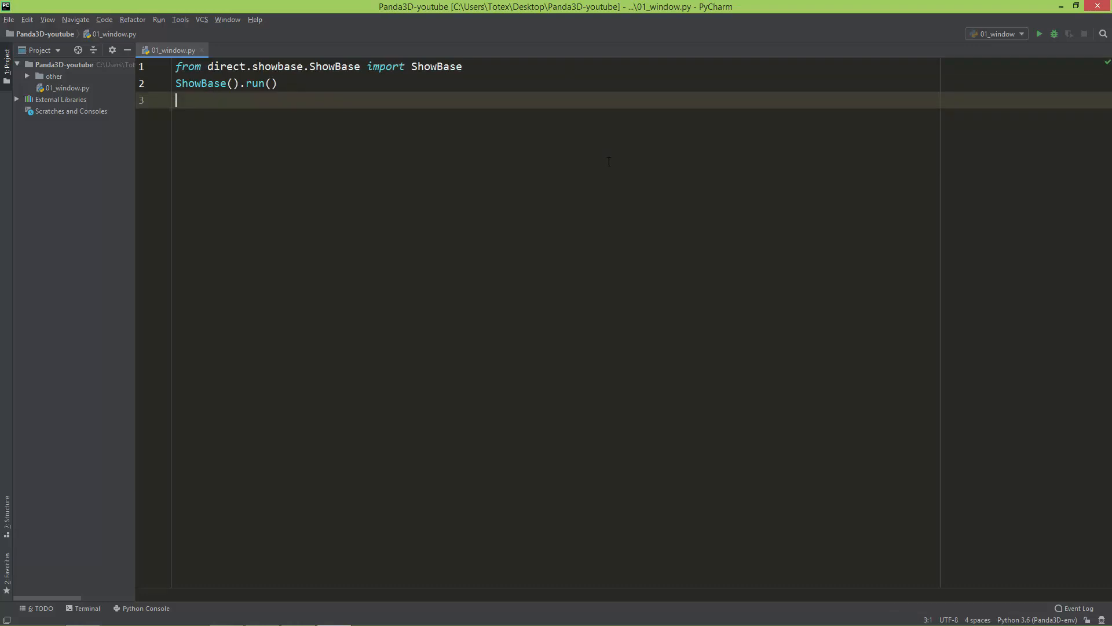
- Run 01_window.py to show the blank Panda window, then close that test window
{"action": "right_click", "coordinate": [606, 170]}
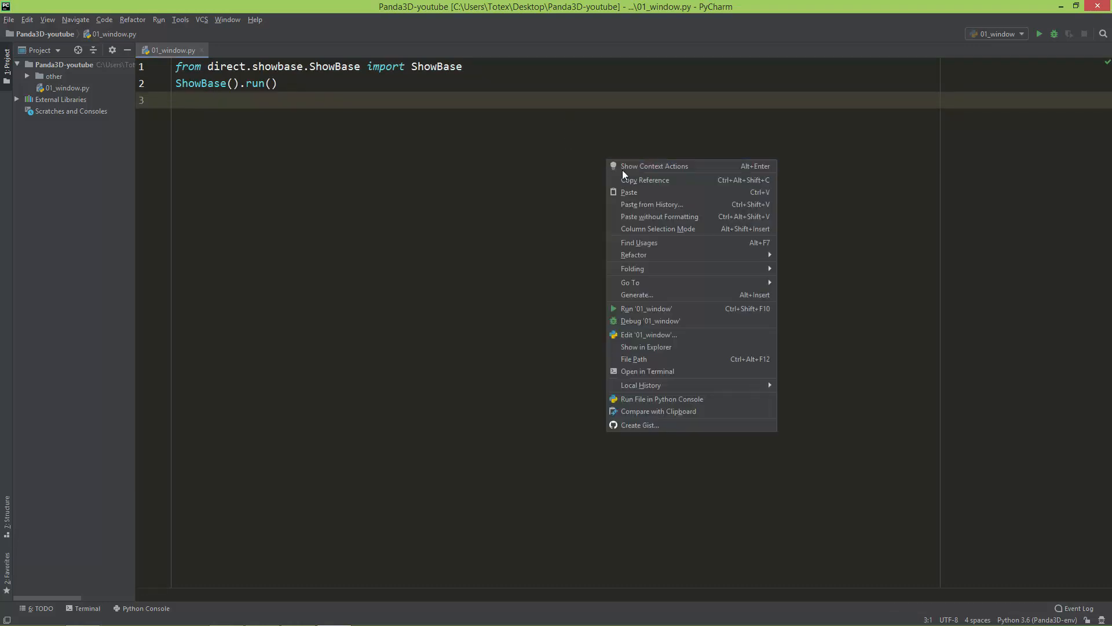
{"action": "left_click", "coordinate": [645, 308]}
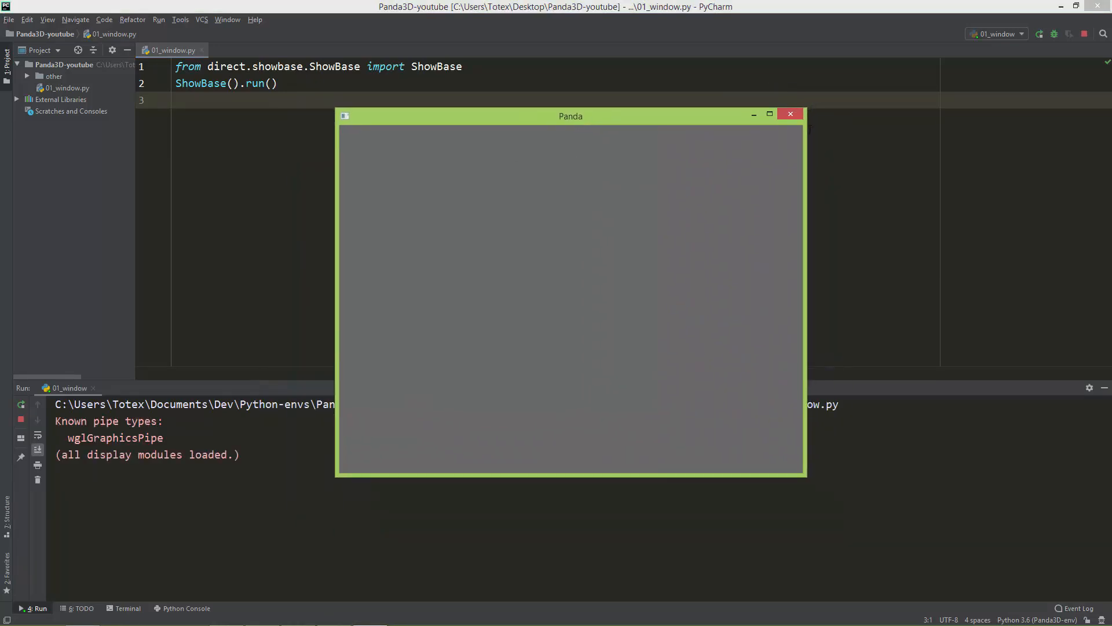
{"action": "mouse_move", "coordinate": [790, 114]}
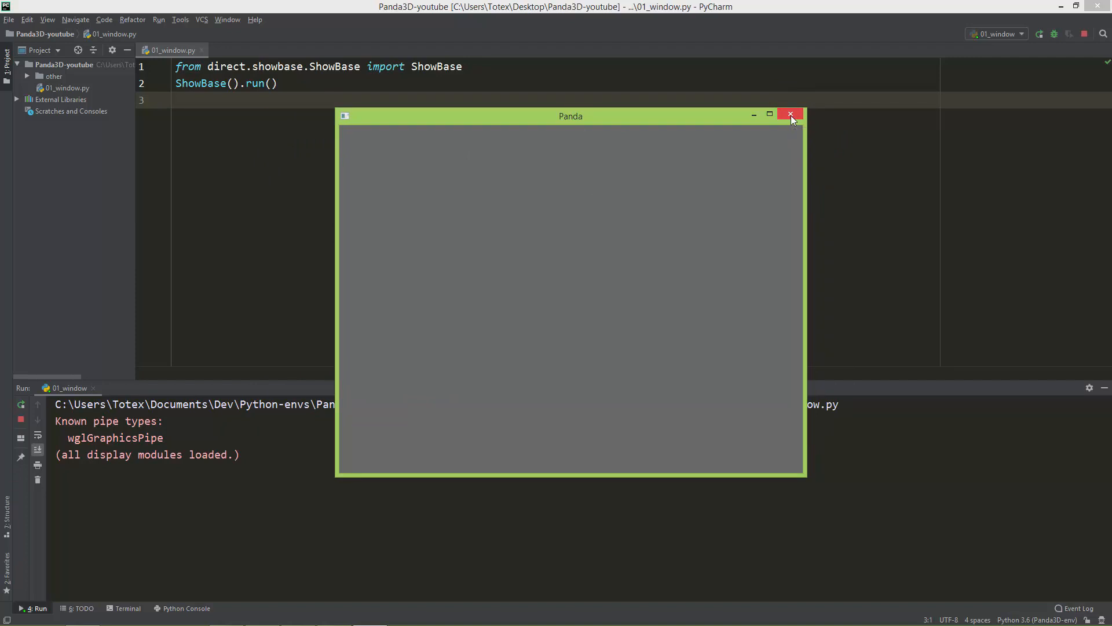
{"action": "left_click", "coordinate": [790, 115]}
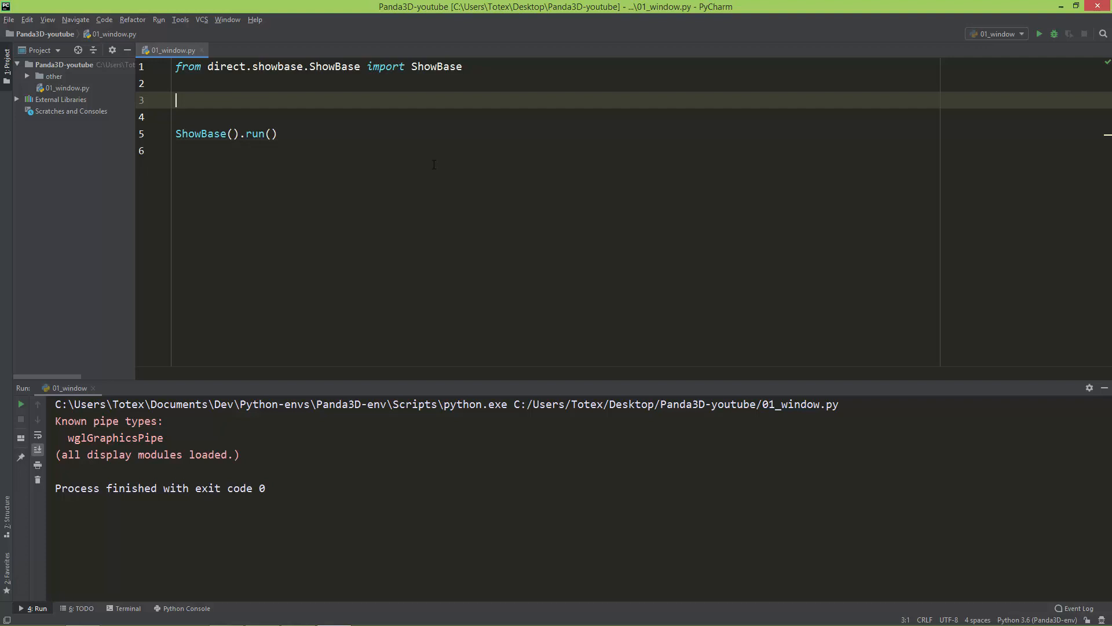
- Define class MyGame(ShowBase) with an __init__ that calls super().__init__()
{"action": "type", "text": "class MyG"}
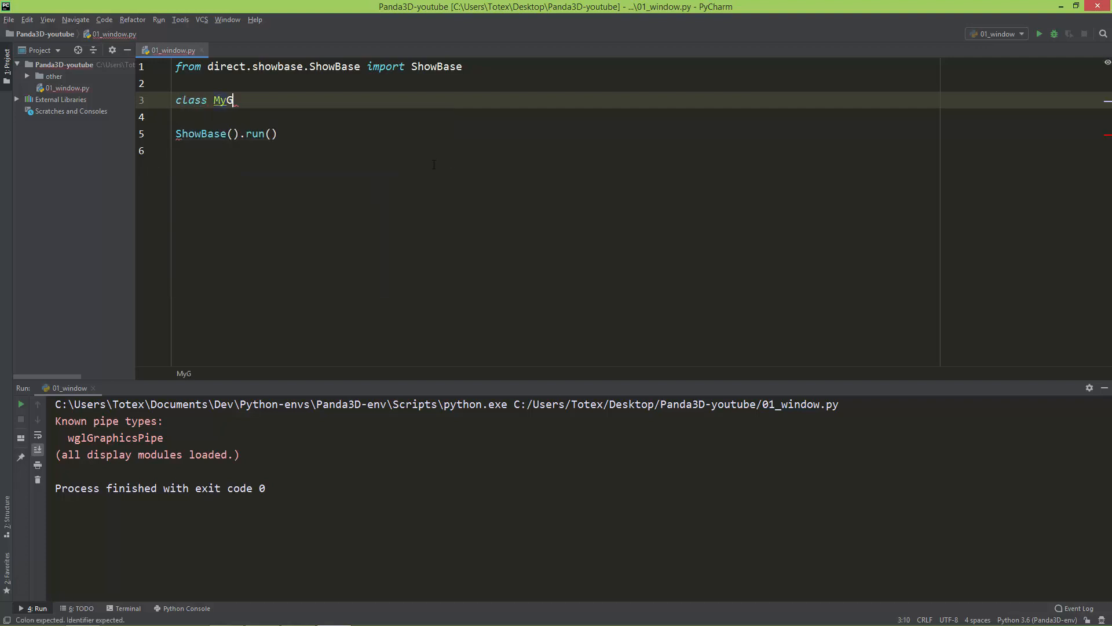
{"action": "type", "text": "ame()"}
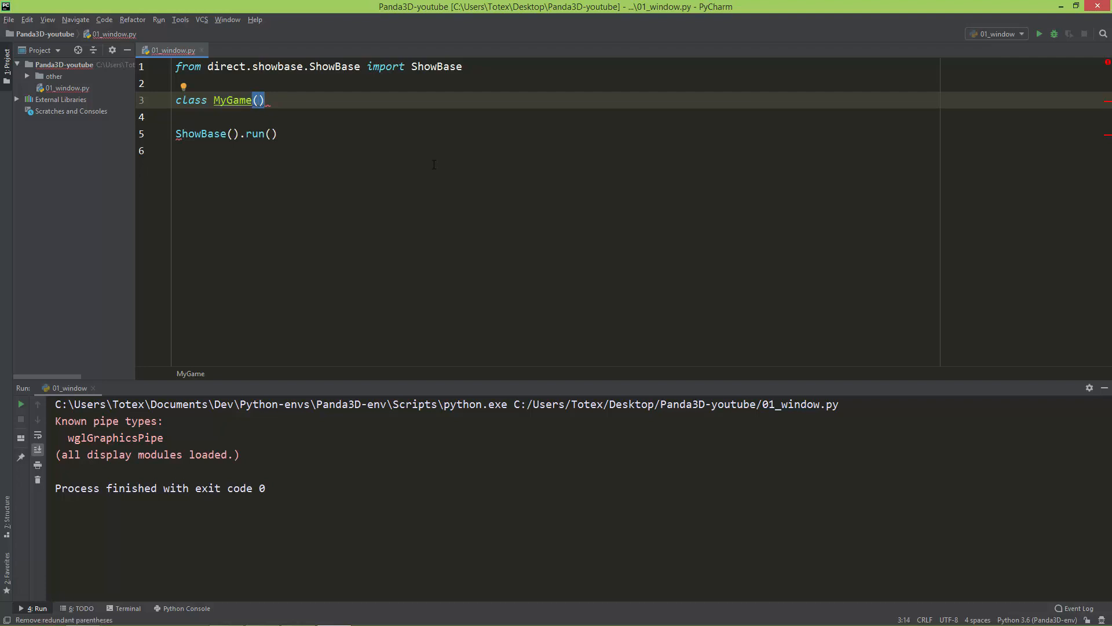
{"action": "type", "text": "ShowBase"}
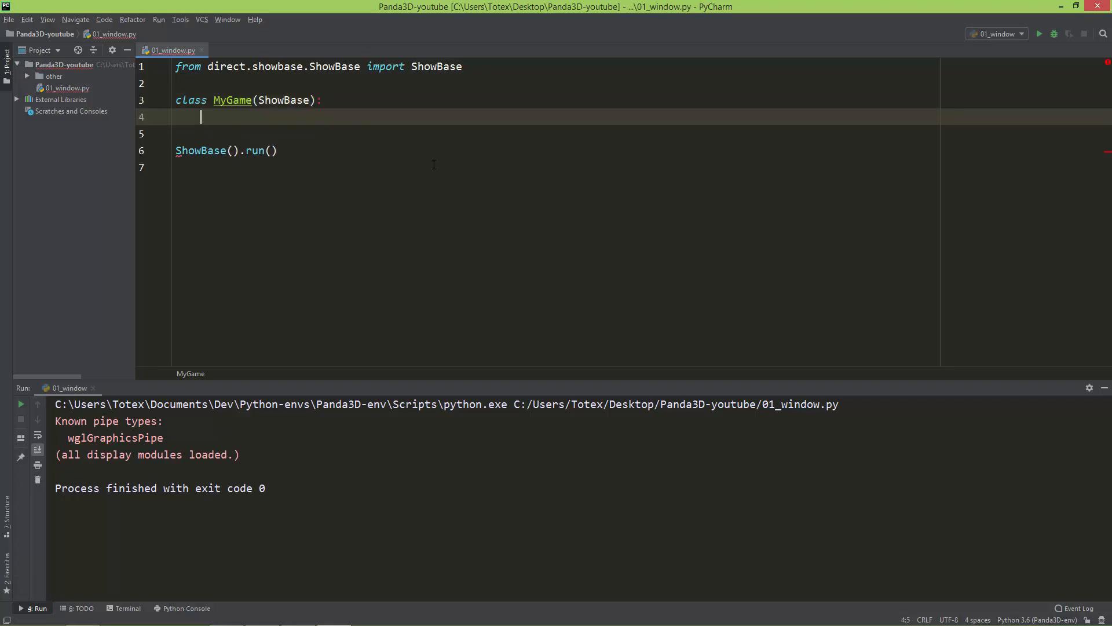
{"action": "type", "text": "def"}
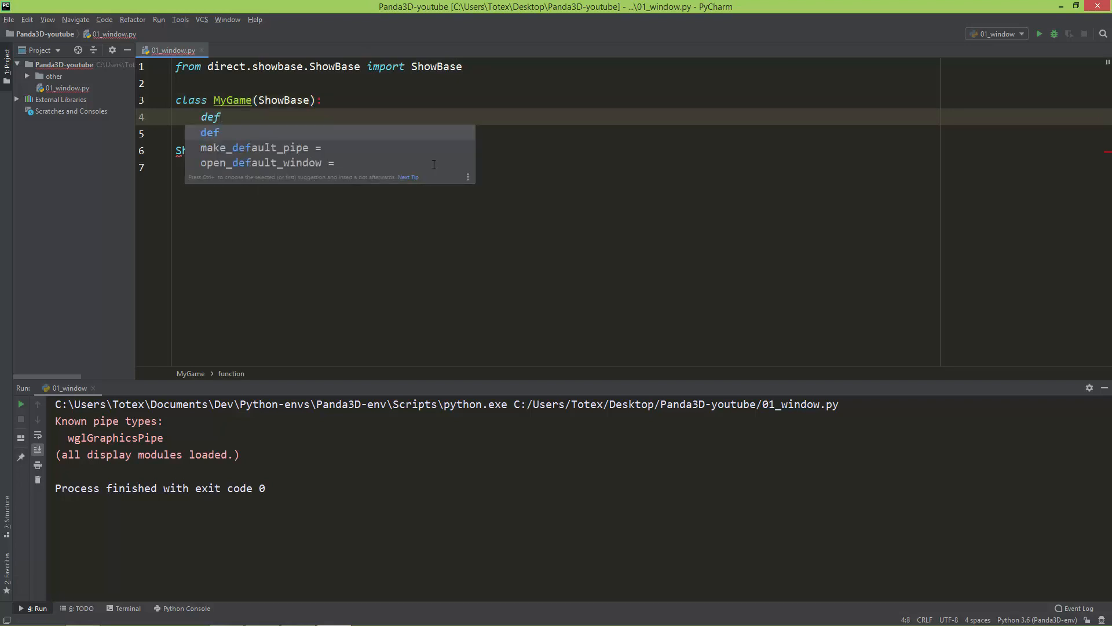
{"action": "type", "text": "__init__(self):"}
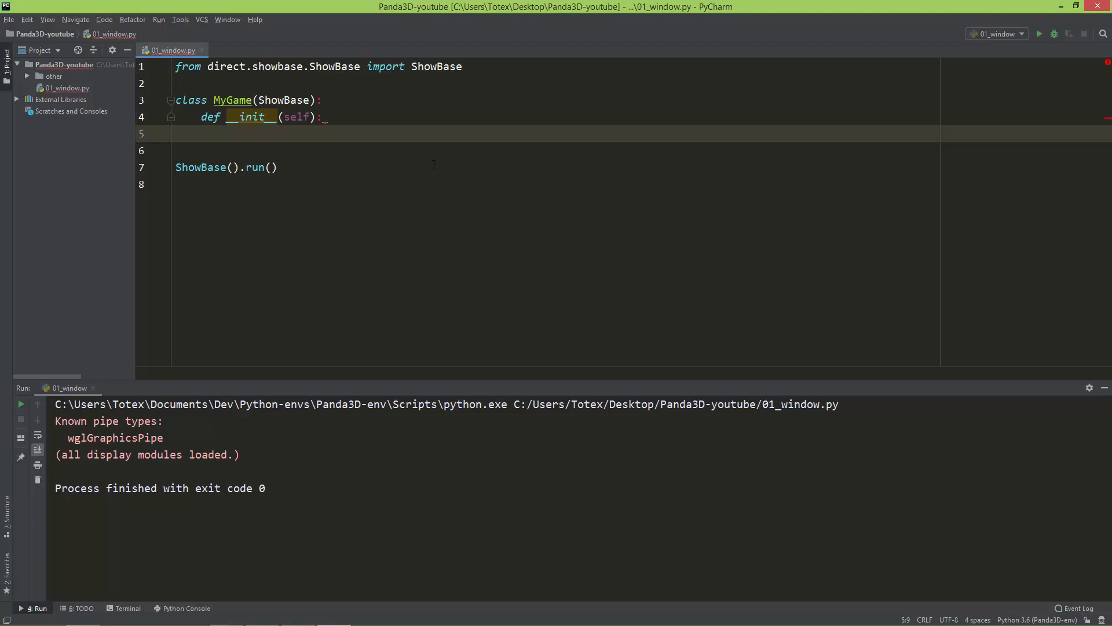
{"action": "type", "text": "super("}
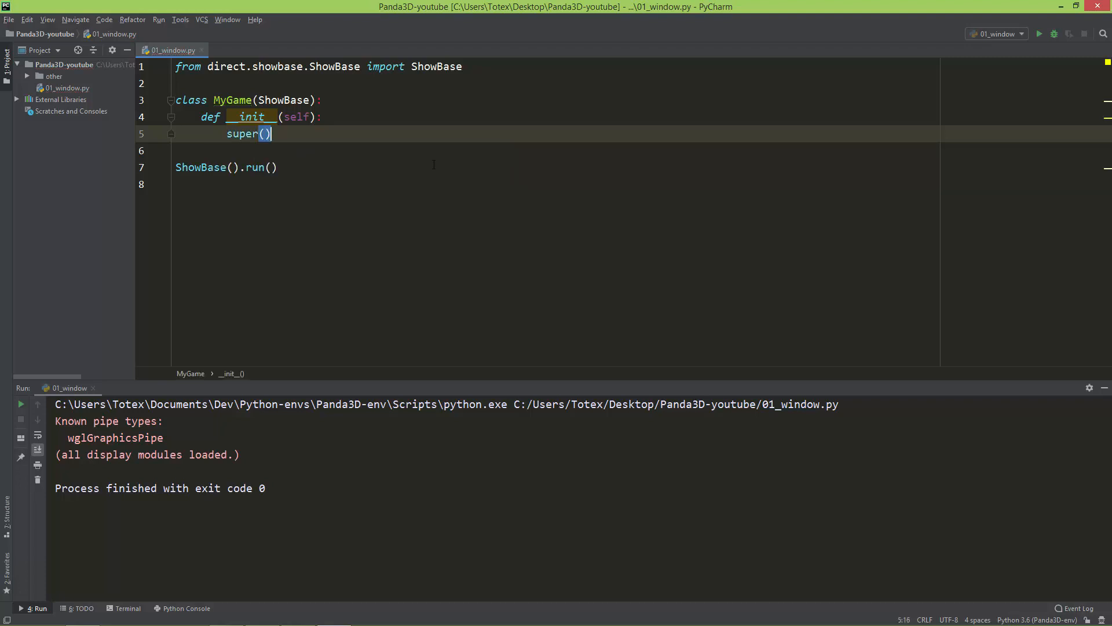
{"action": "type", "text": ".__init__("}
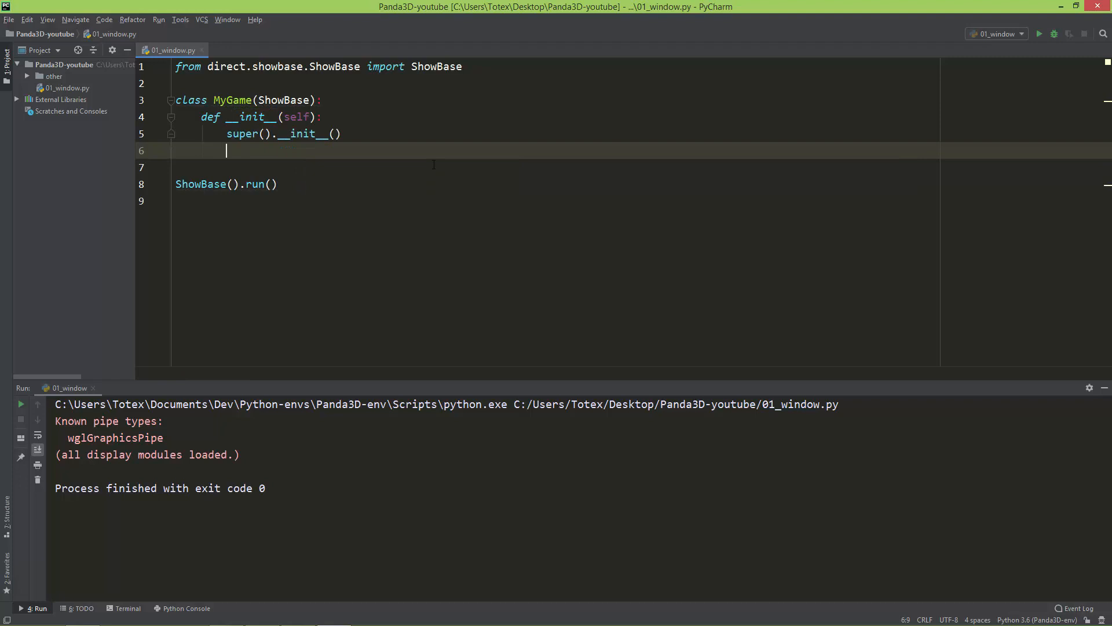
{"action": "mouse_move", "coordinate": [197, 164]}
{"action": "type", "text": "game = MyGame()"}
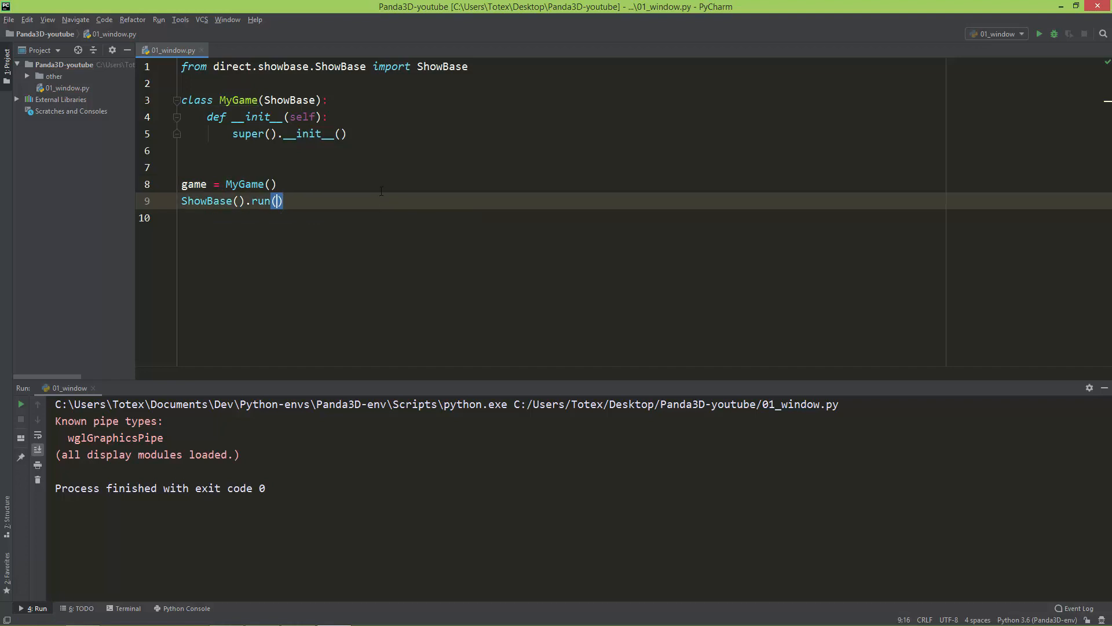
- Replace ShowBase().run() with game.run() so the MyGame instance is what runs
{"action": "left_click", "coordinate": [236, 201]}
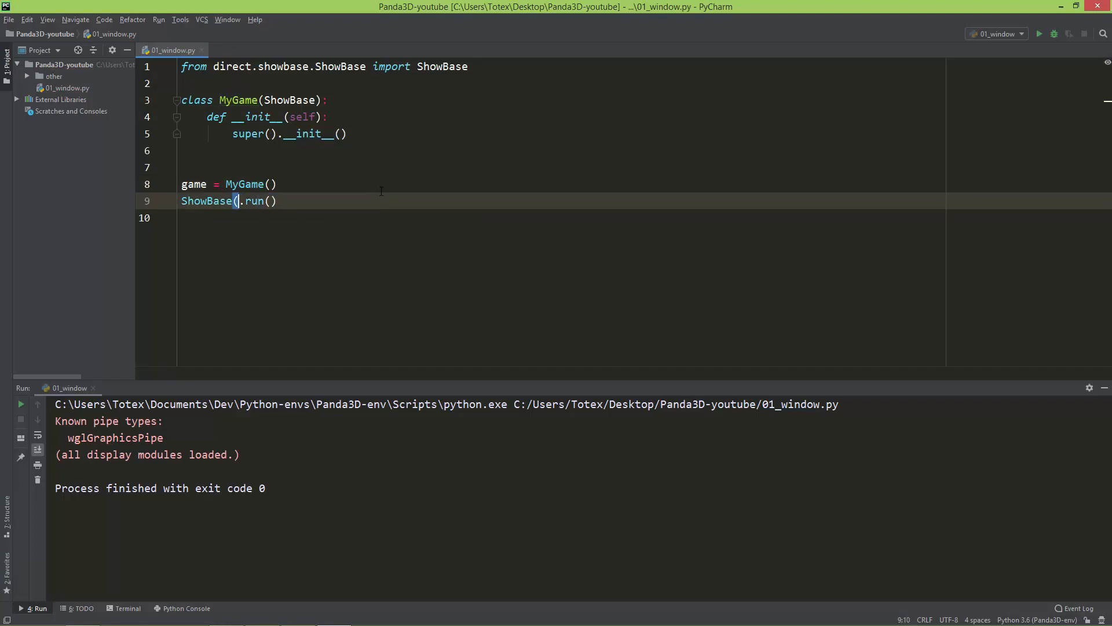
{"action": "type", "text": "gam"}
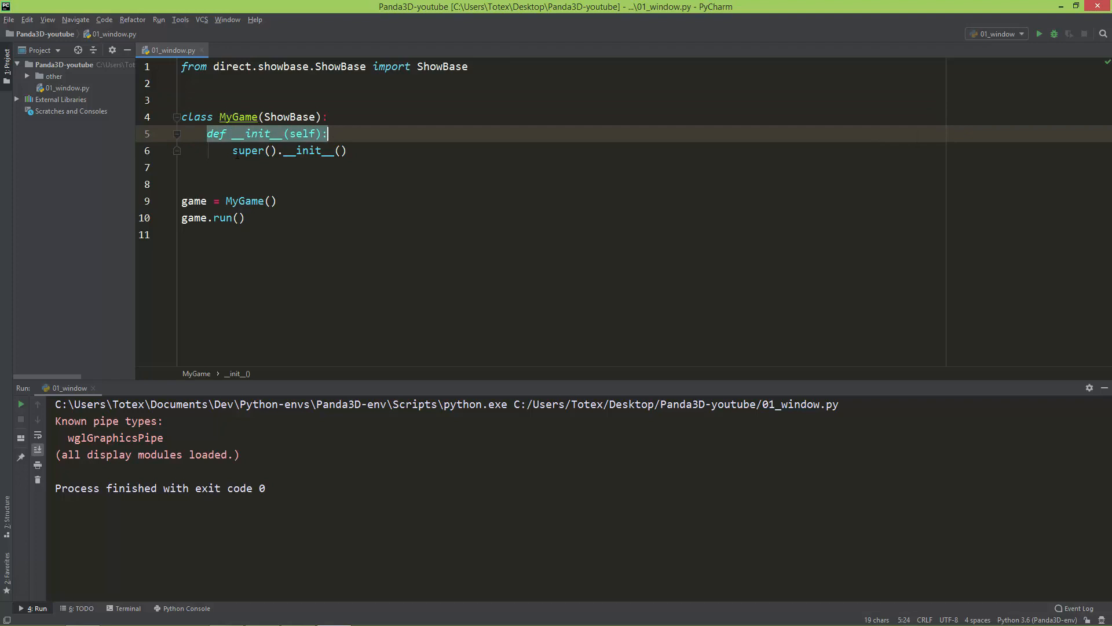
{"action": "left_click", "coordinate": [289, 151]}
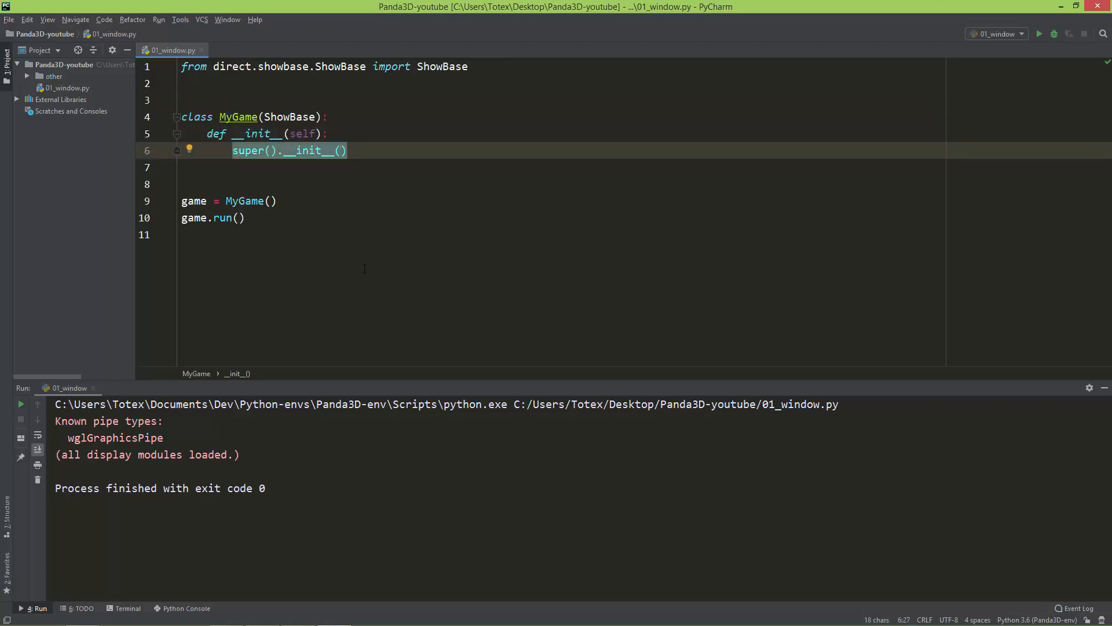
{"action": "left_click", "coordinate": [326, 134]}
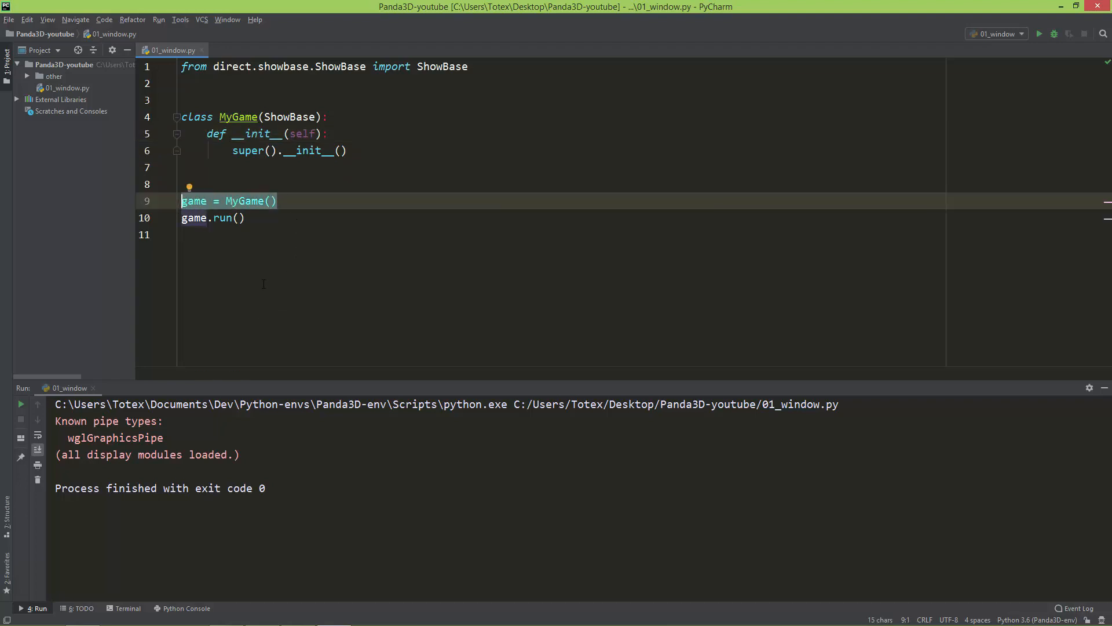
{"action": "left_click", "coordinate": [245, 217]}
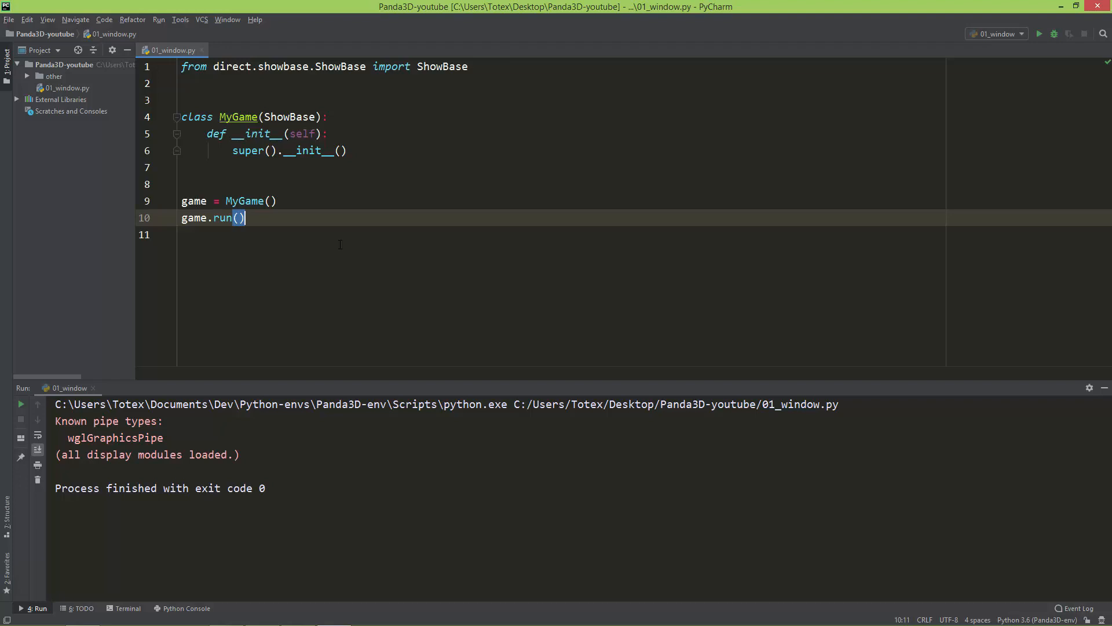
{"action": "mouse_move", "coordinate": [349, 300]}
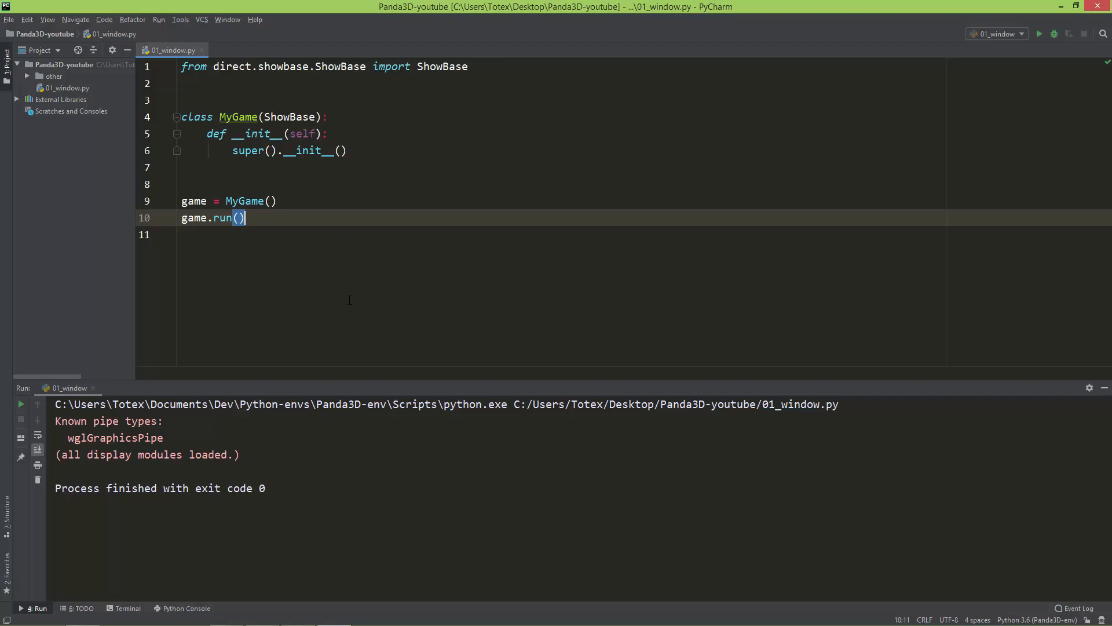
{"action": "mouse_move", "coordinate": [344, 310]}
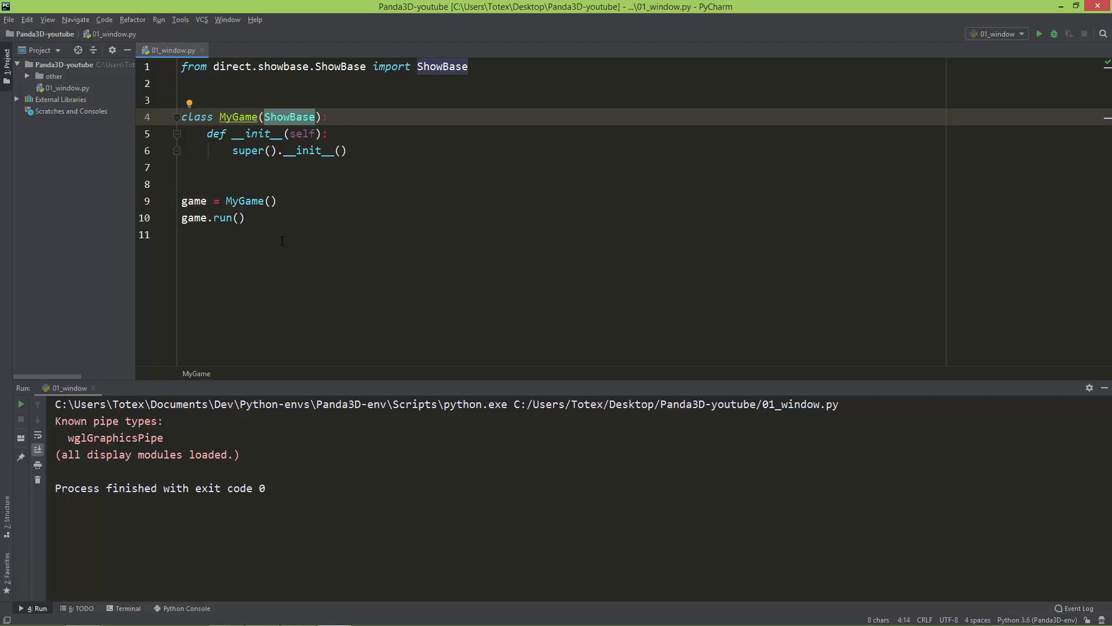
{"action": "mouse_move", "coordinate": [296, 284]}
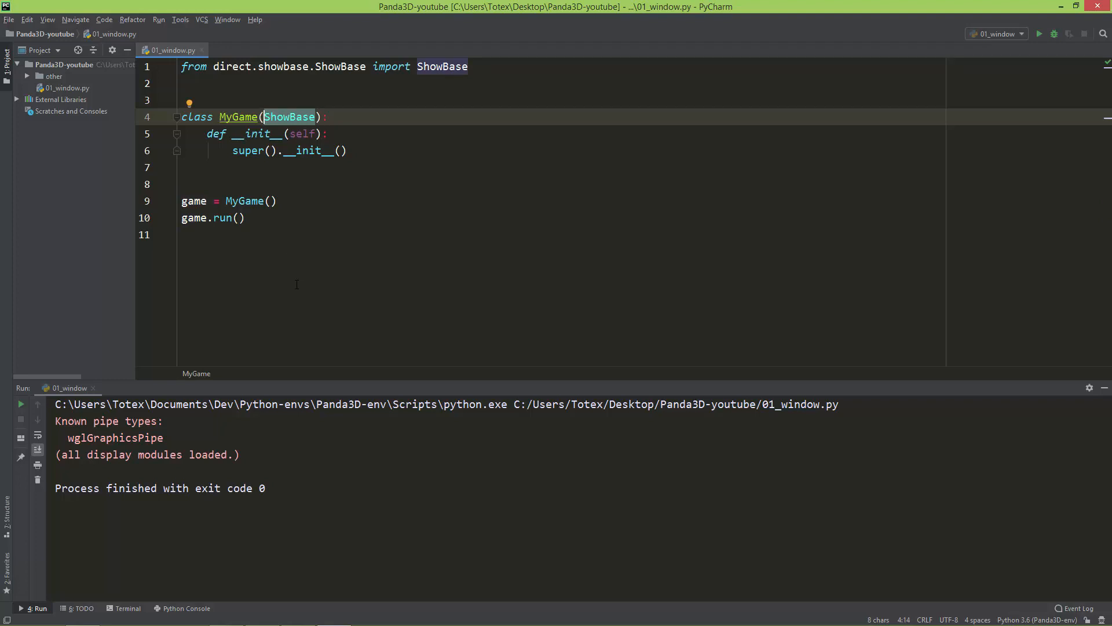